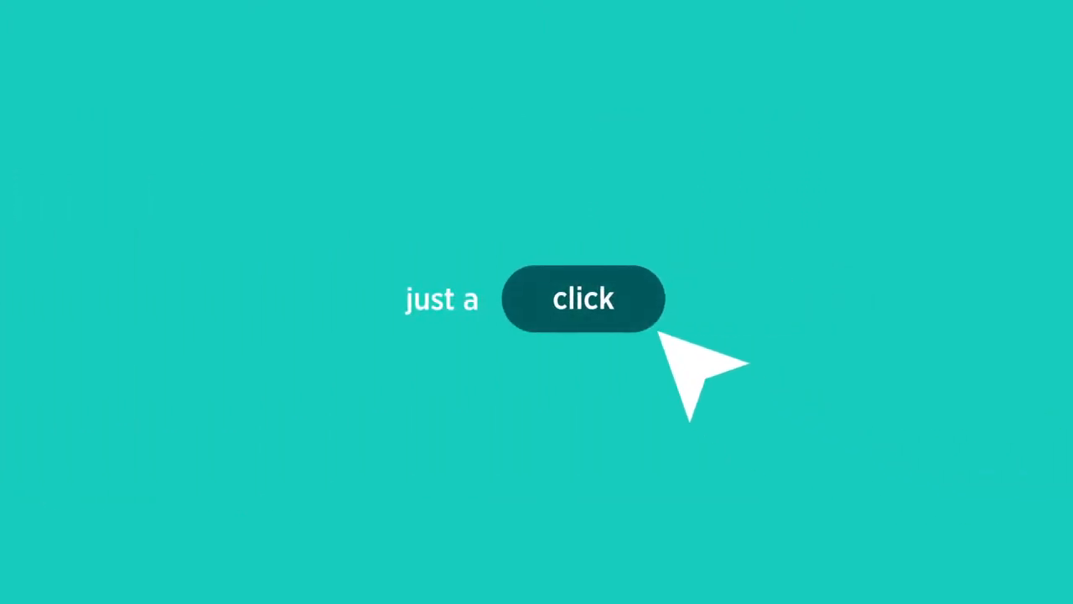
pyautogui.click(584, 298)
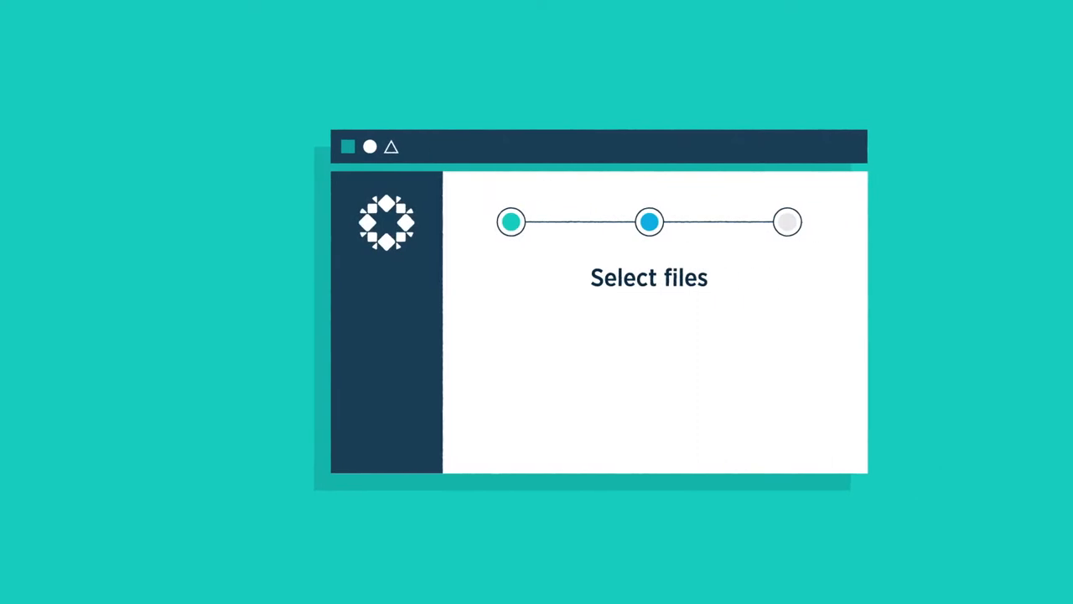